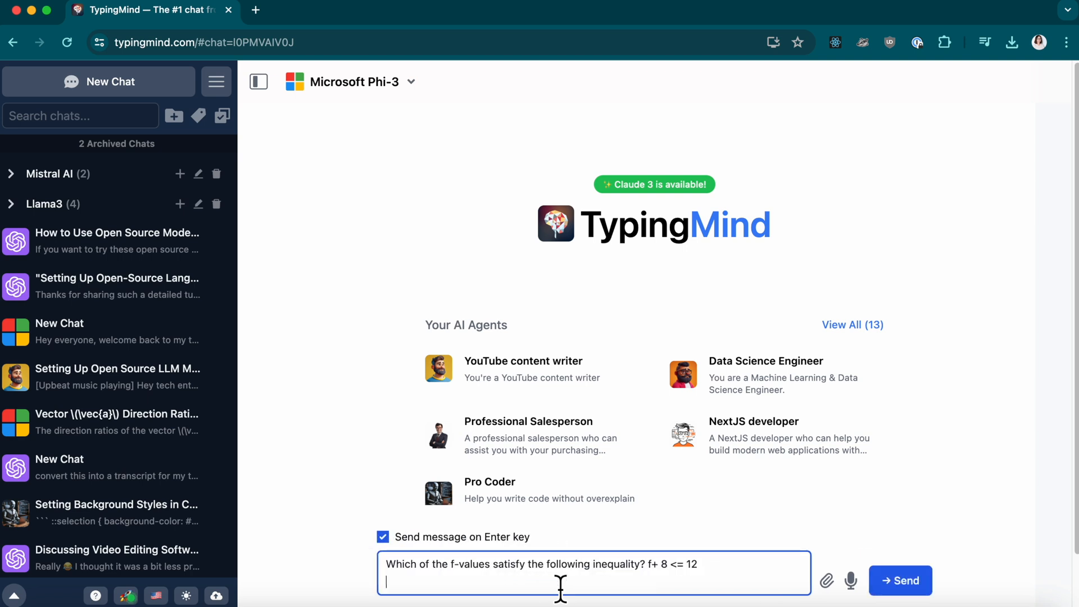
Step: Send Microsoft Phi-3 the question about which f-values satisfy f + 8 <= 12
key("Return")
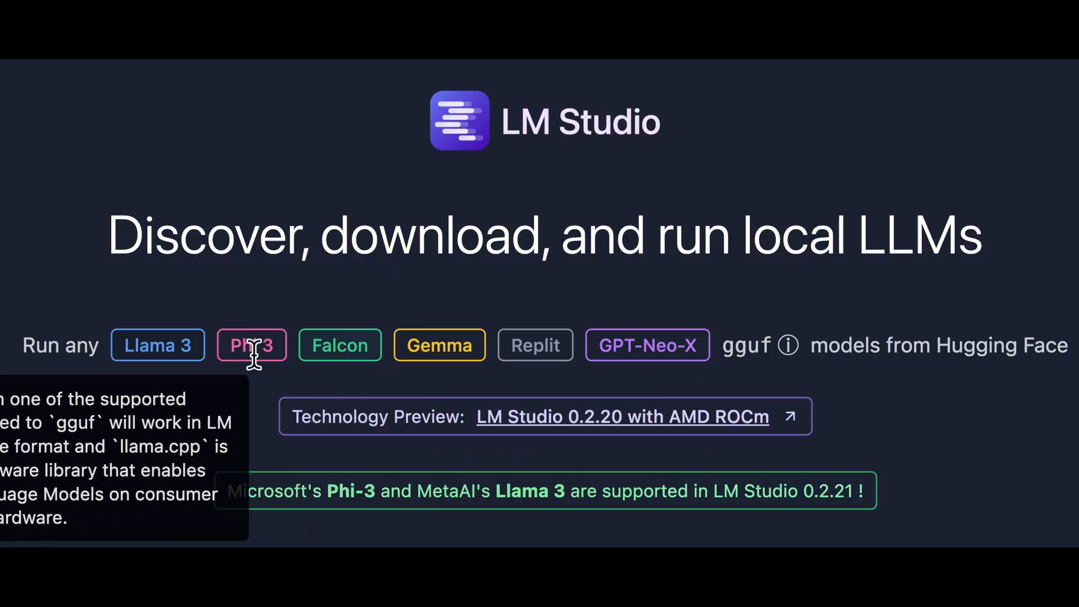
mouse_move(1023, 157)
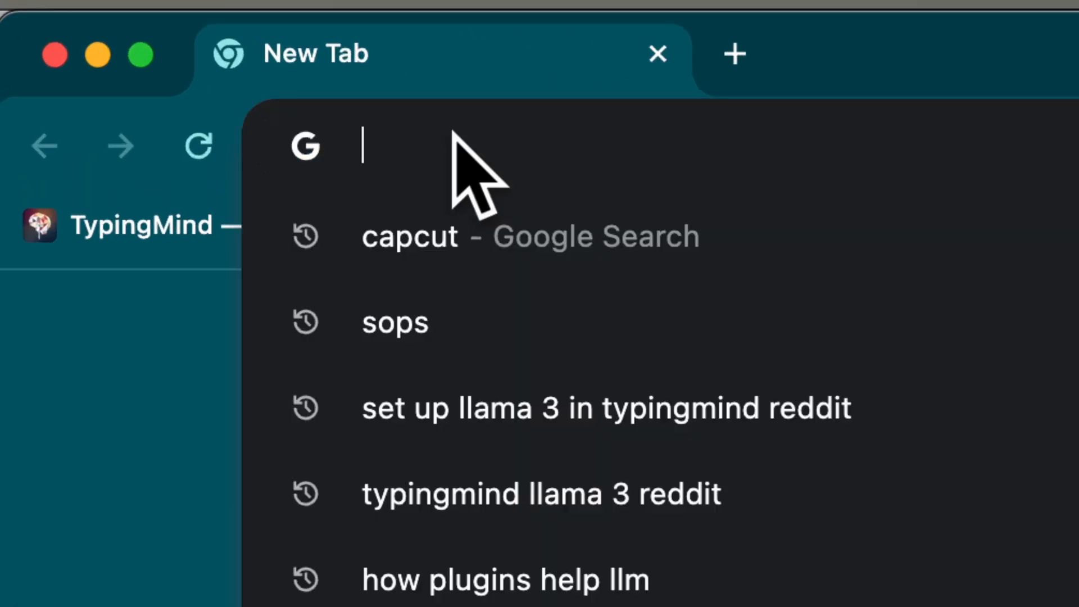
Step: Go to lmstudio.ai to reach the LM Studio download page
type("lmstudio.ai")
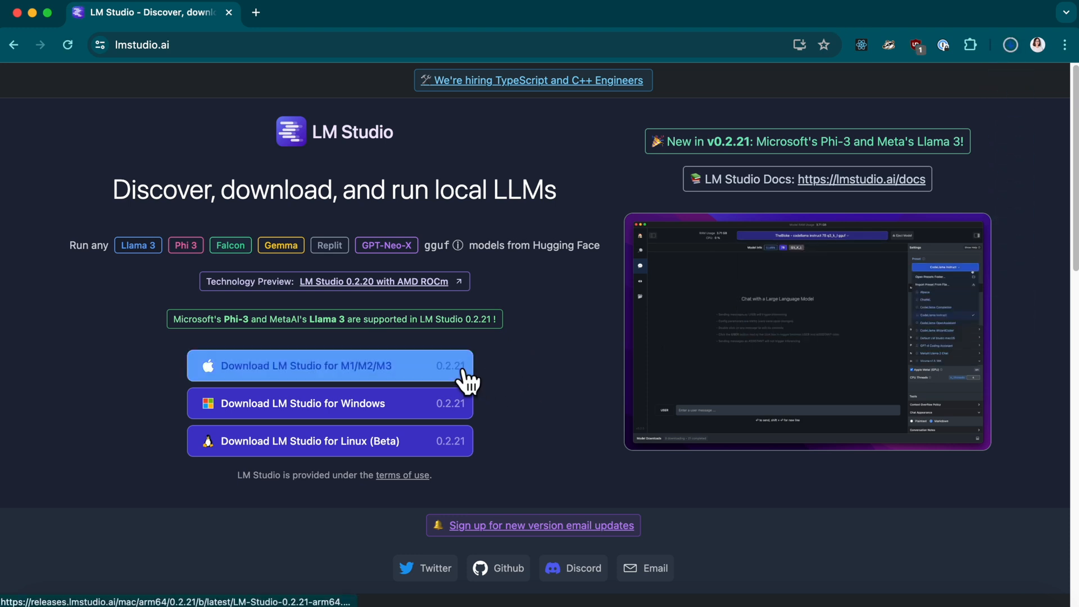
mouse_move(977, 113)
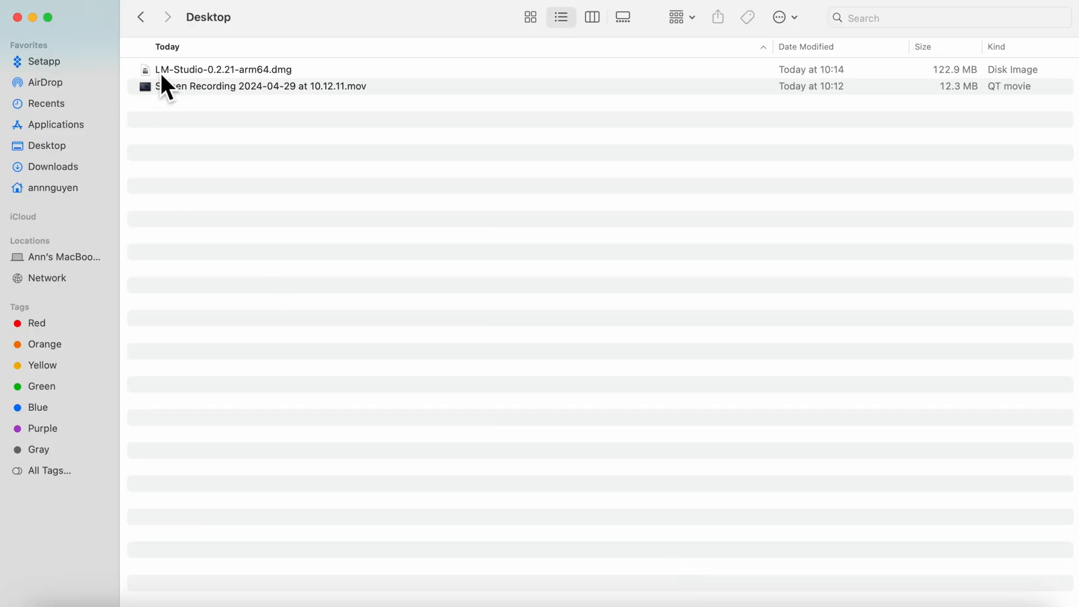
Step: Mount LM-Studio-0.2.21-arm64.dmg from the Desktop and launch the LM Studio app
double_click(221, 68)
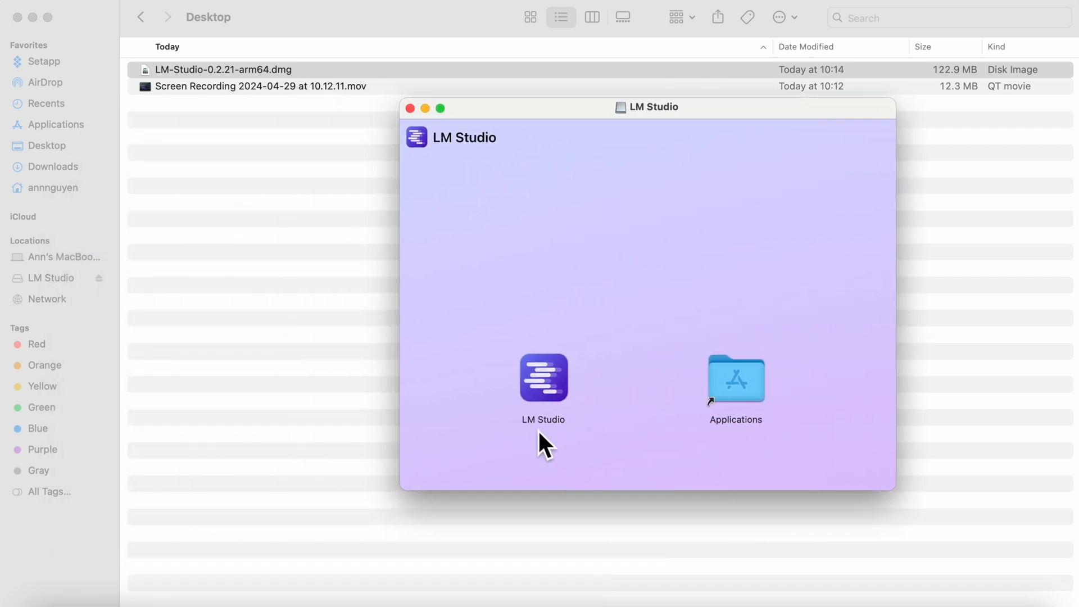
left_click(543, 378)
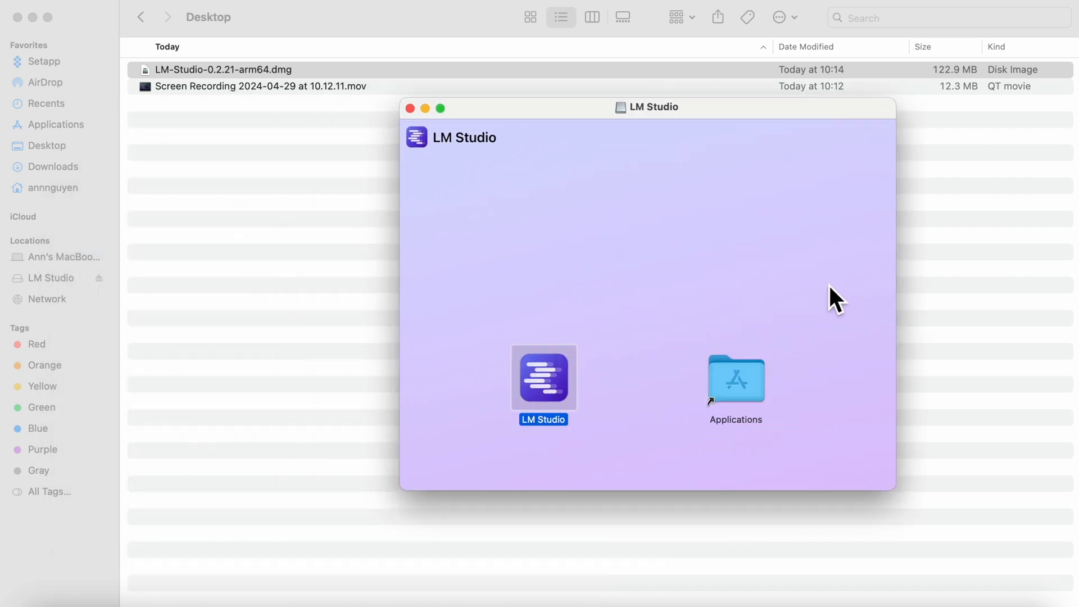
double_click(543, 377)
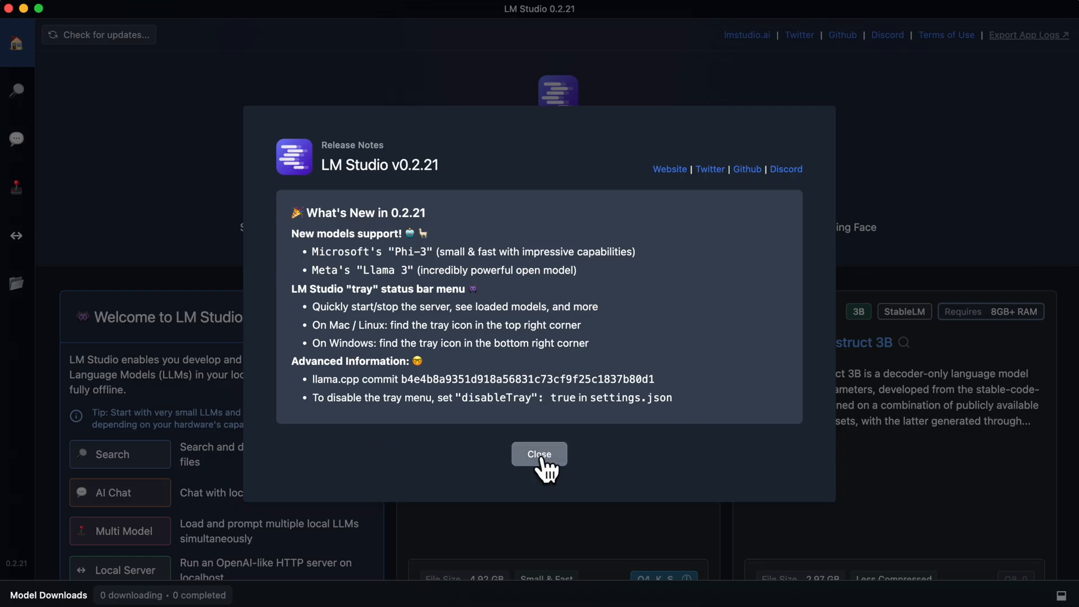
Step: Dismiss the release notes, download the Phi-3 mini 4k instruct q4 file (2.32 GB) and return home
left_click(539, 453)
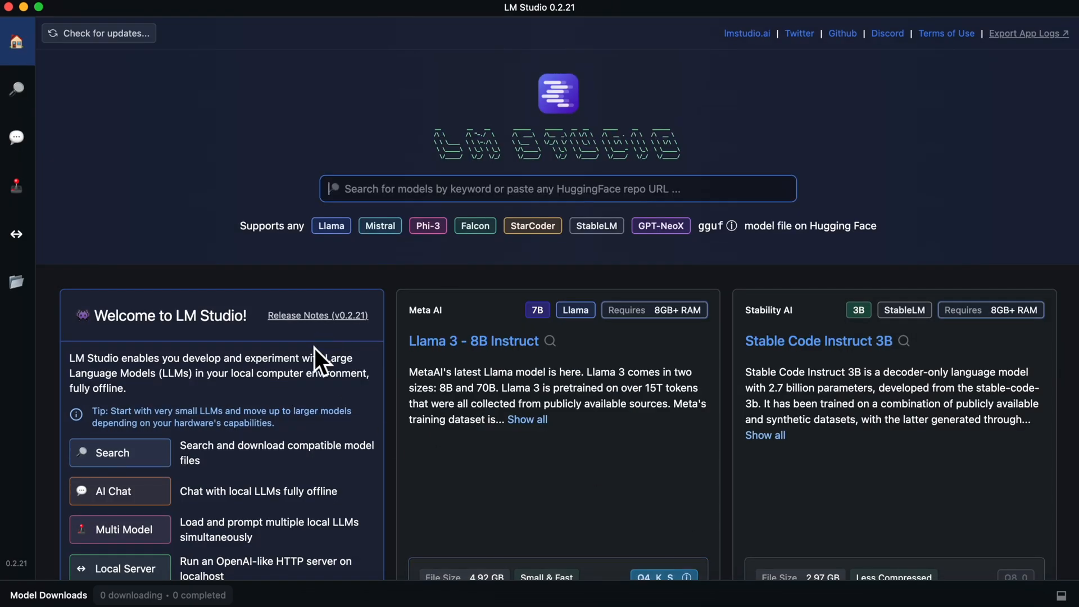
mouse_move(734, 227)
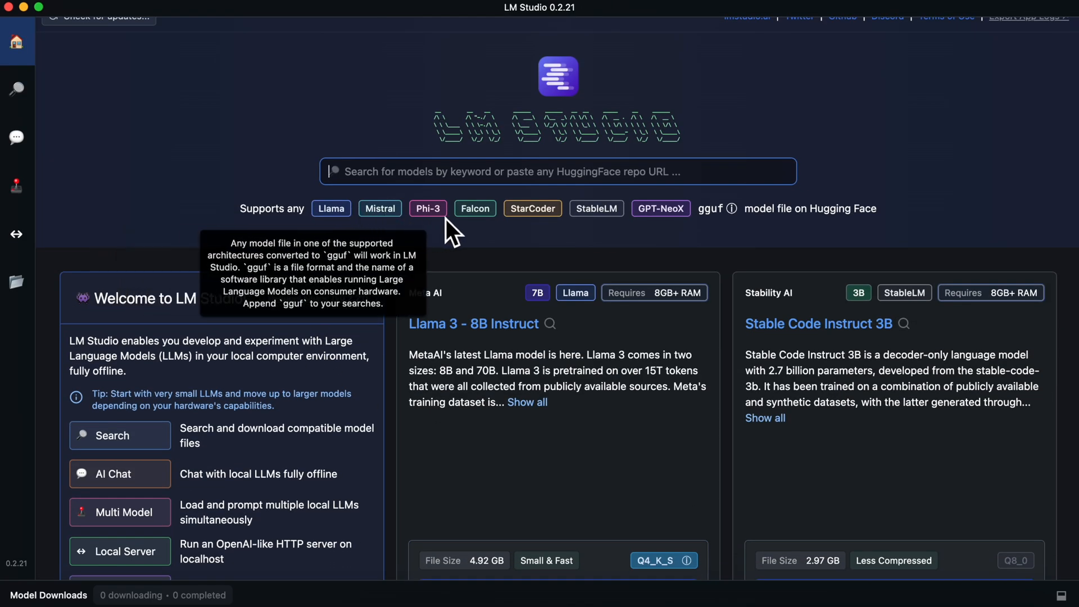
mouse_move(627, 184)
type("phi-3")
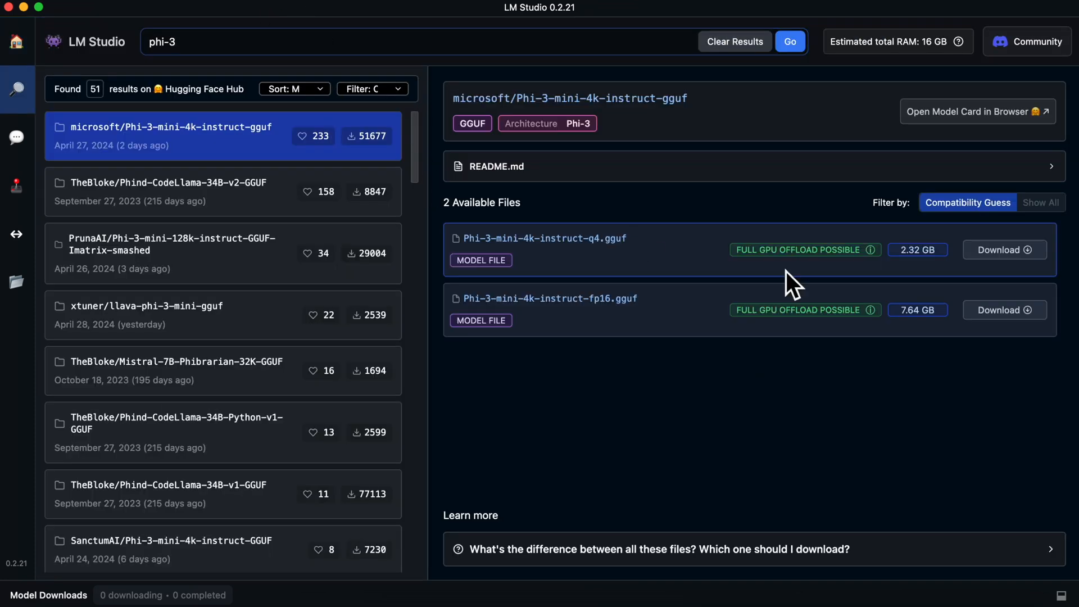
left_click(1003, 250)
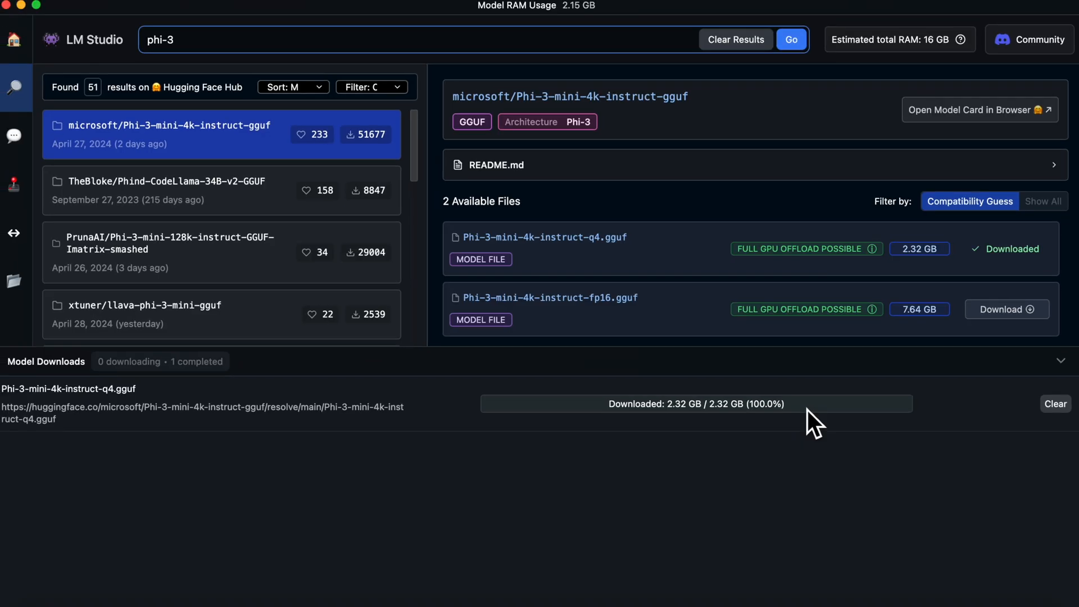
left_click(13, 38)
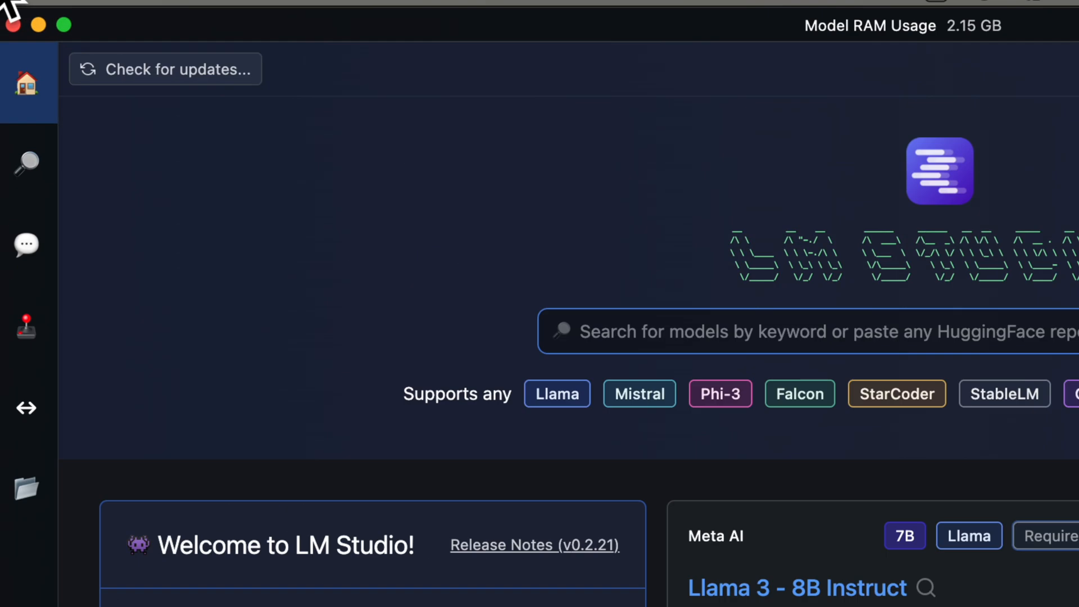
Step: Start the Local Server on port 1234 with Phi-3 mini 4k instruct loaded
left_click(17, 231)
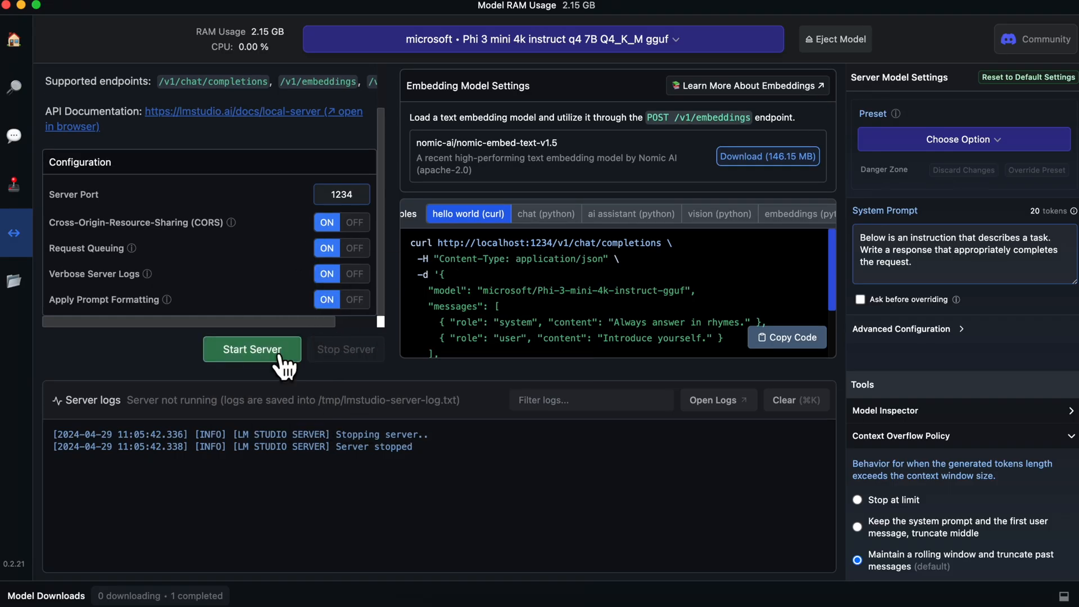
left_click(252, 349)
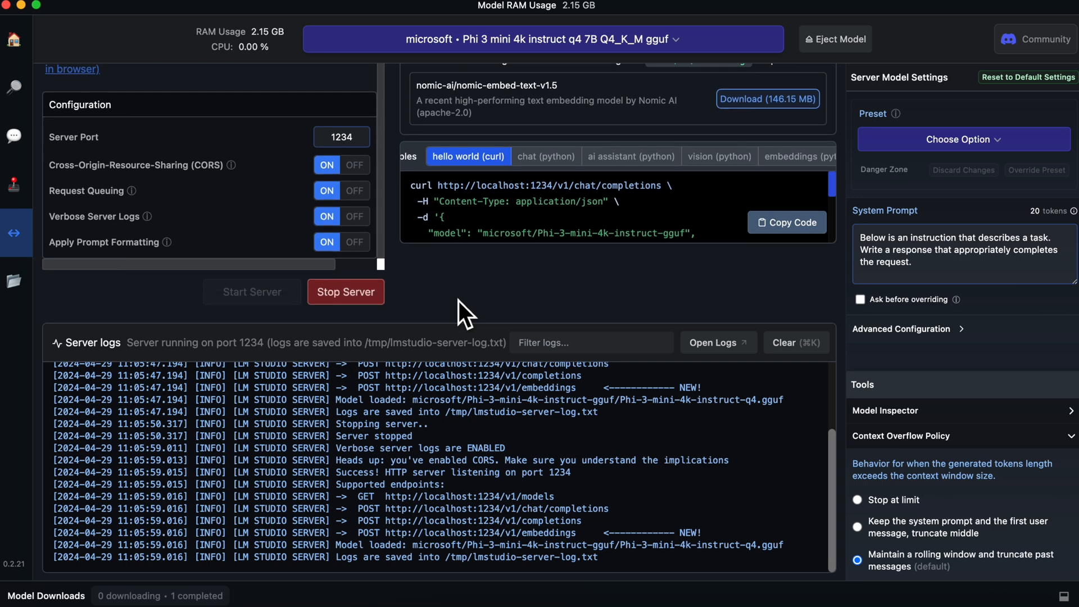
mouse_move(505, 526)
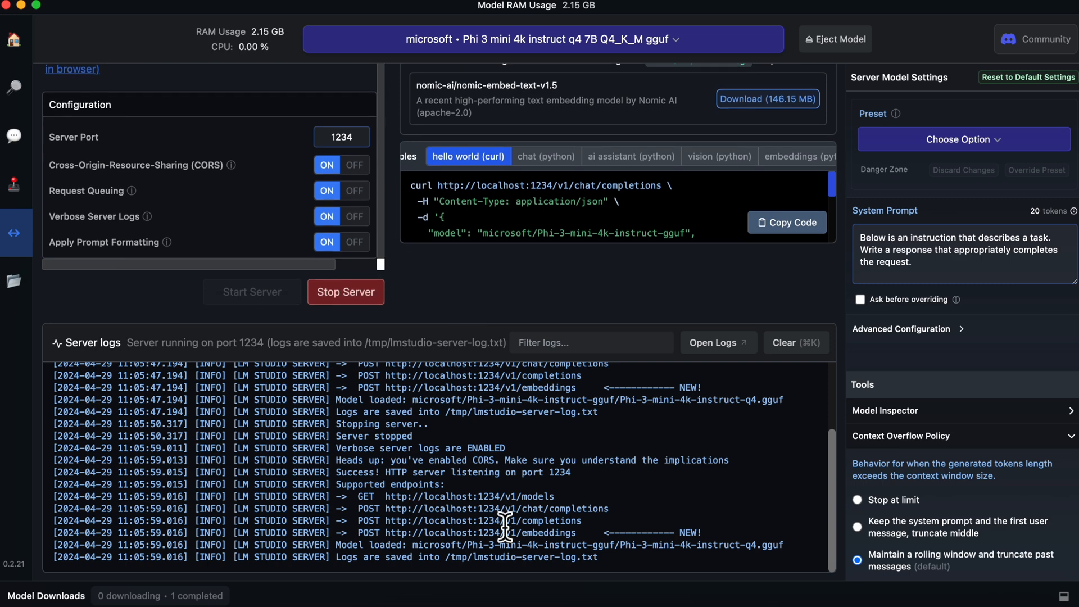
mouse_move(651, 548)
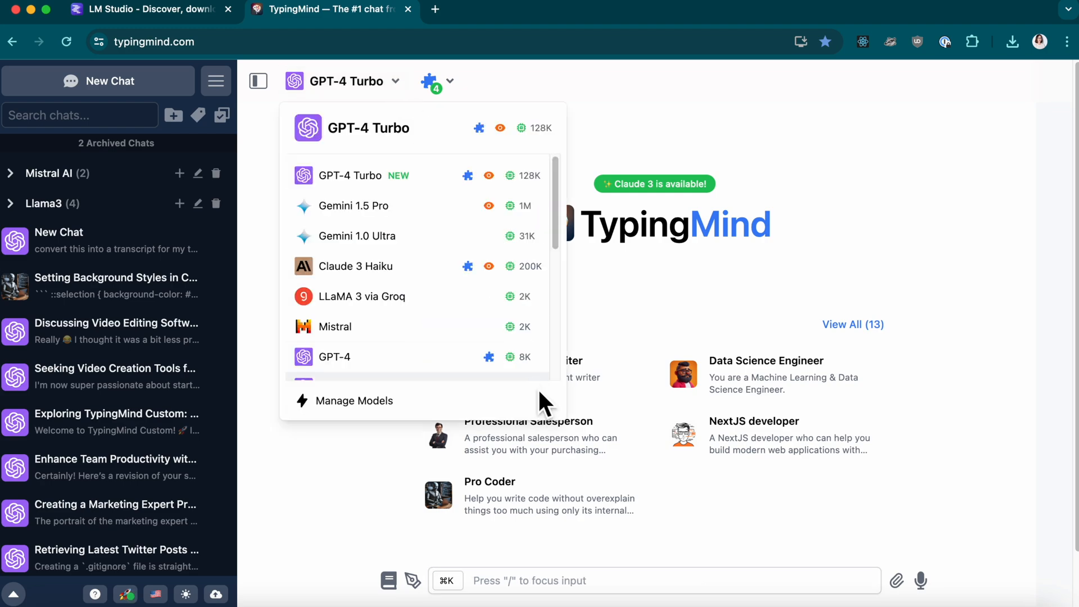
Step: In Manage Models, begin a custom model named 'Microsoft Phi-3'
left_click(354, 400)
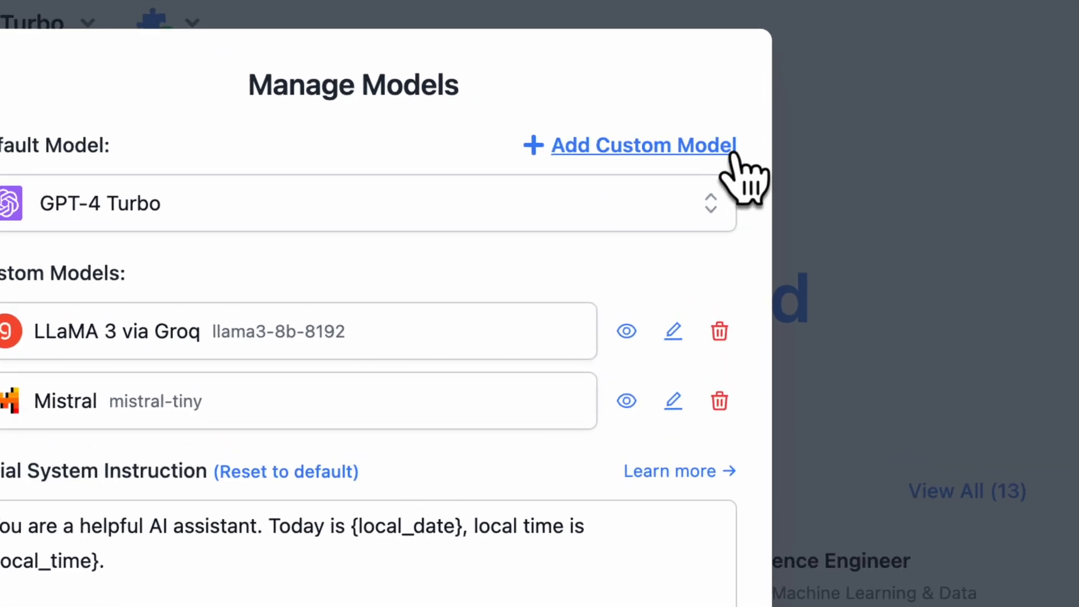
left_click(641, 145)
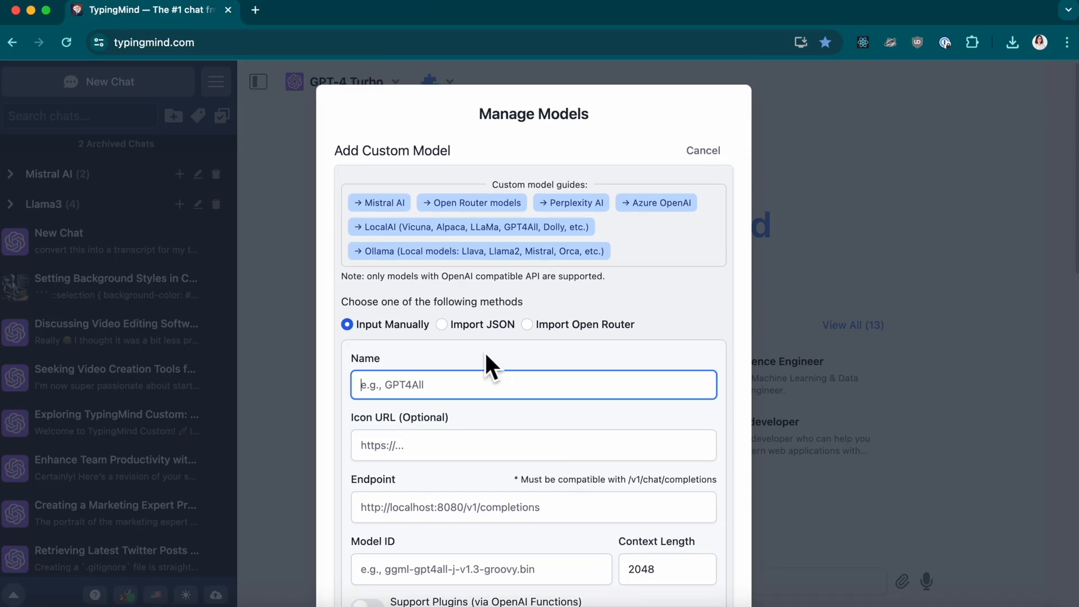
scroll("down", 3)
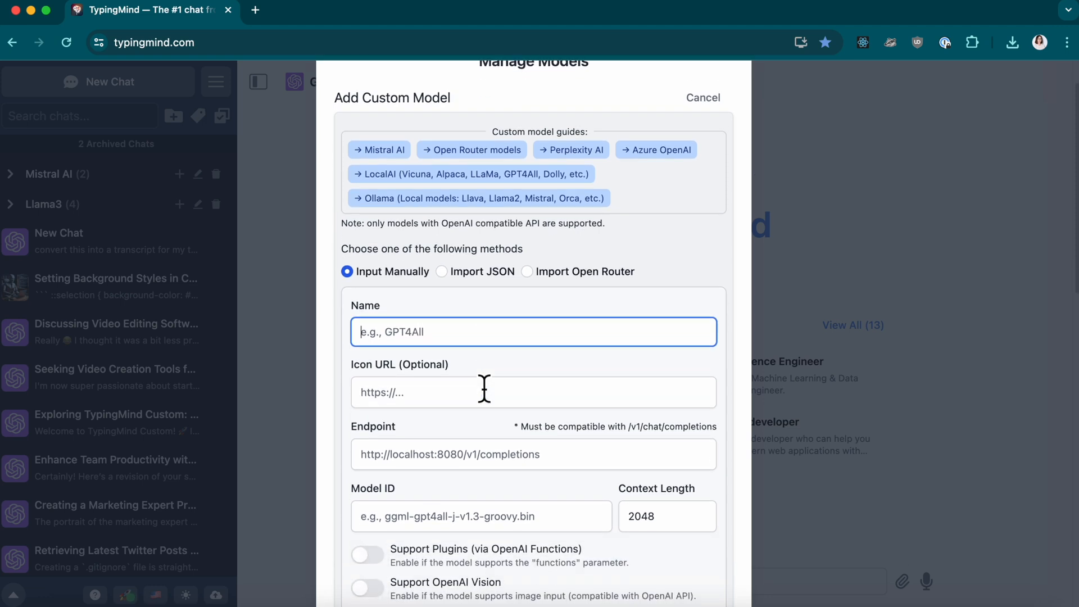
type("Microsoft Phi-3")
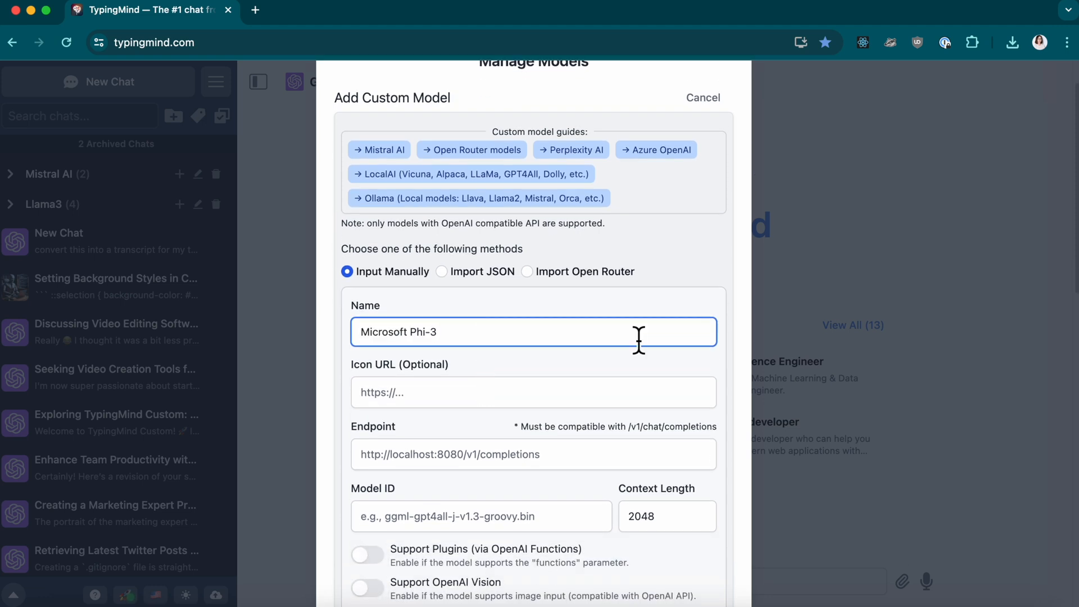
Step: Set the icon URL to the iconscout free-microsoft-26-722717 PNG link
left_click(533, 392)
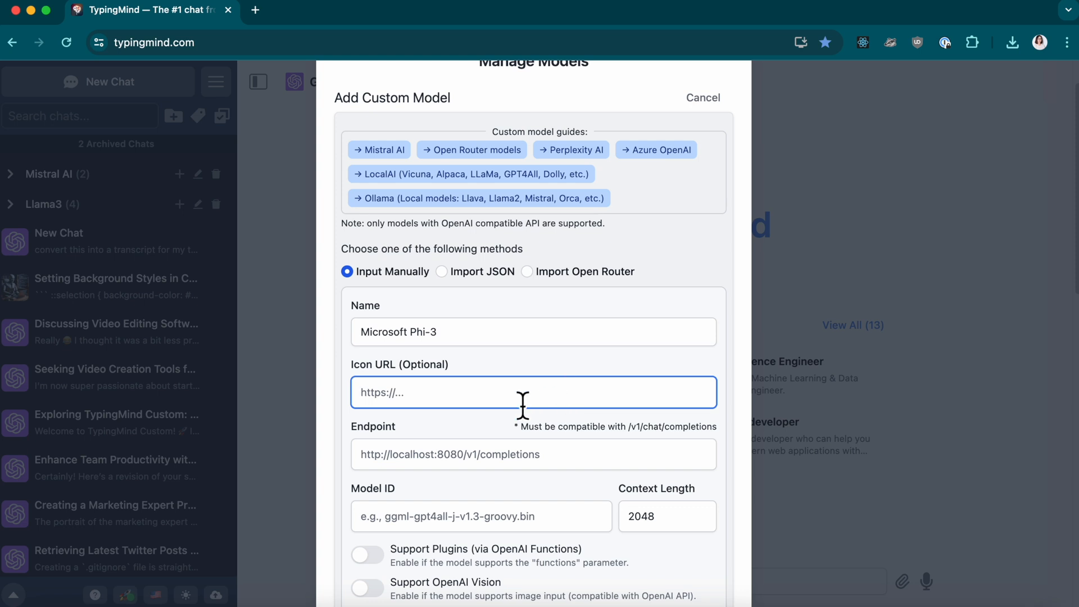
type("https://cdn.iconscout.com/icon/free/png-256/free-microsoft-26-722717")
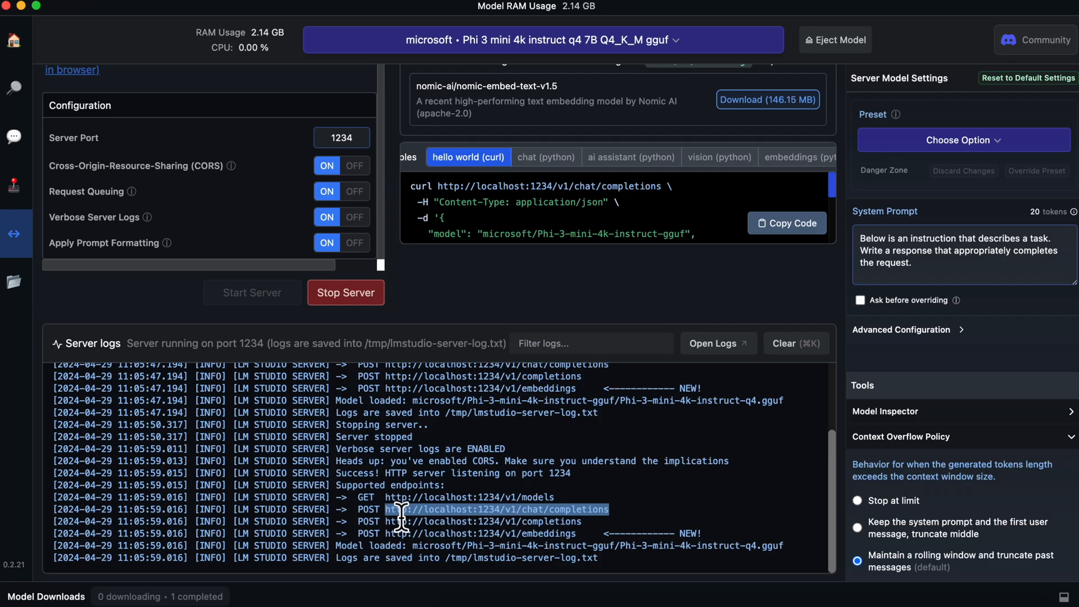
mouse_move(671, 526)
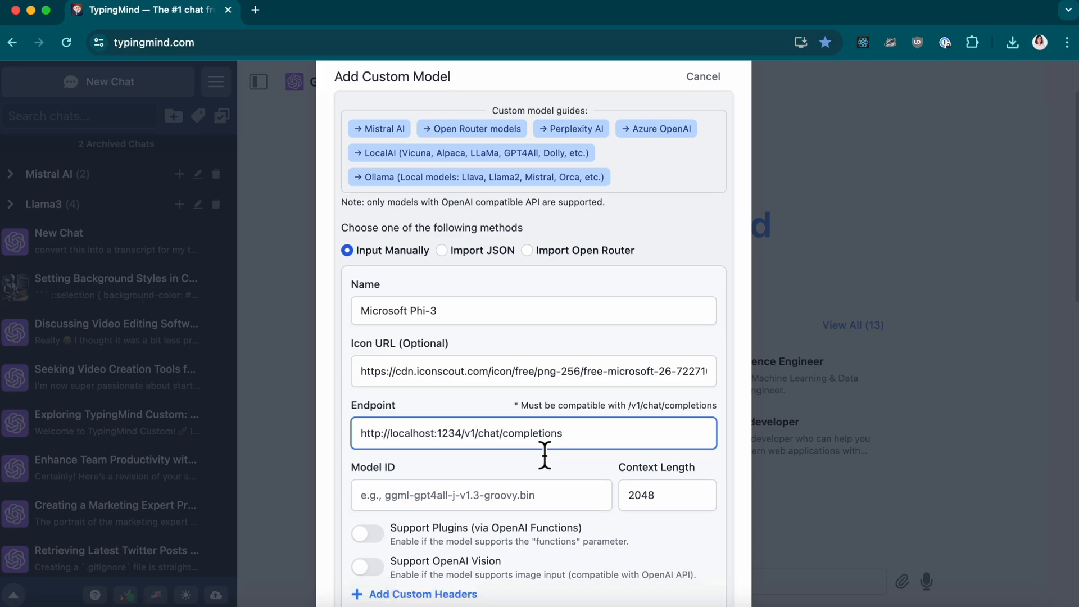
Step: Set the context length to 4000 and test until the local endpoint reports working
scroll("down", 3)
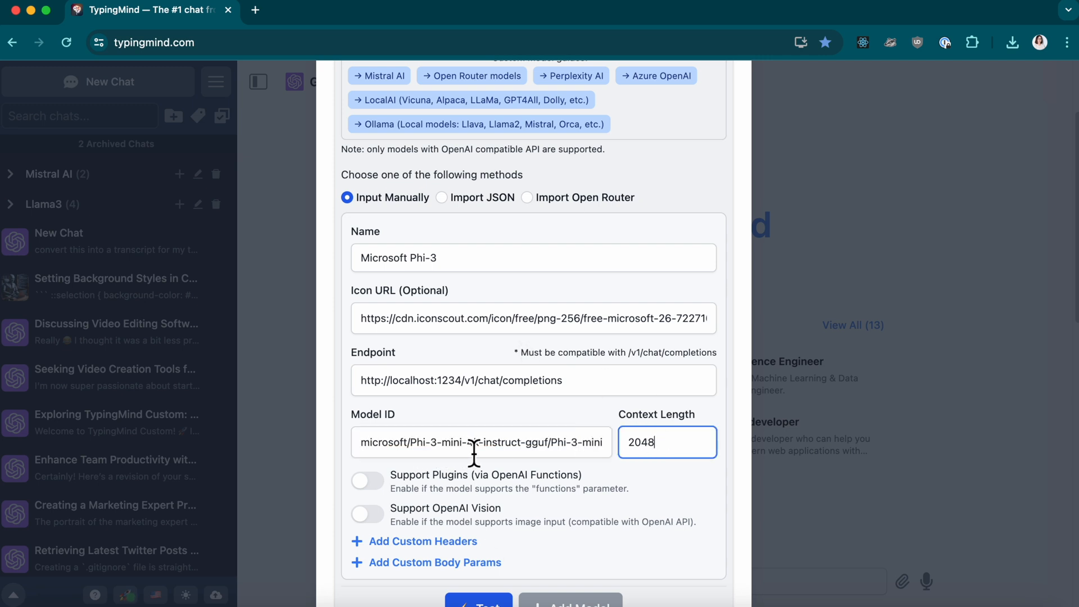
type("400")
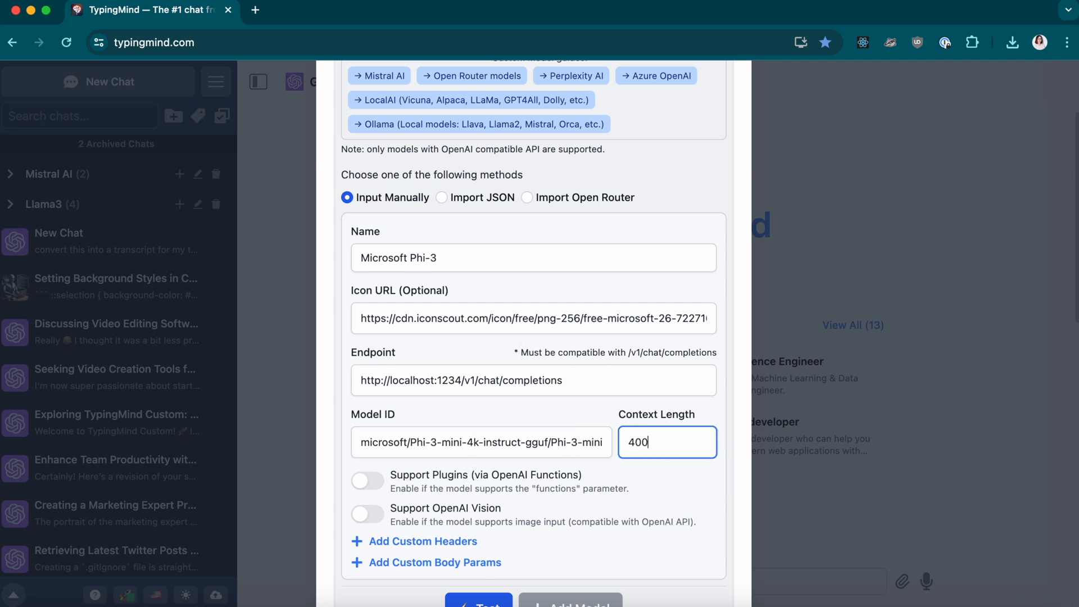
type("0")
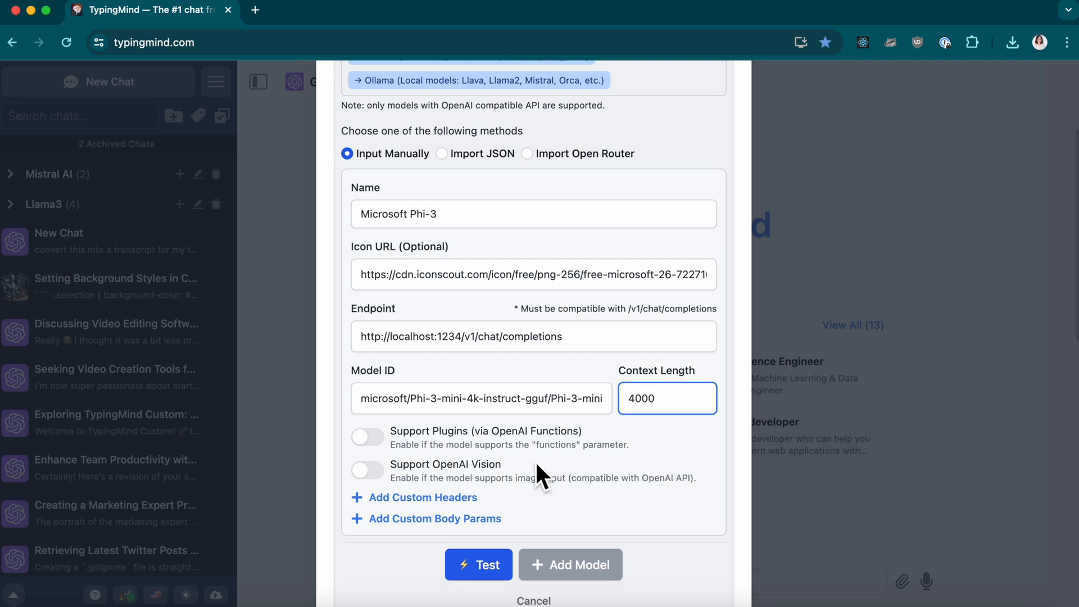
left_click(478, 564)
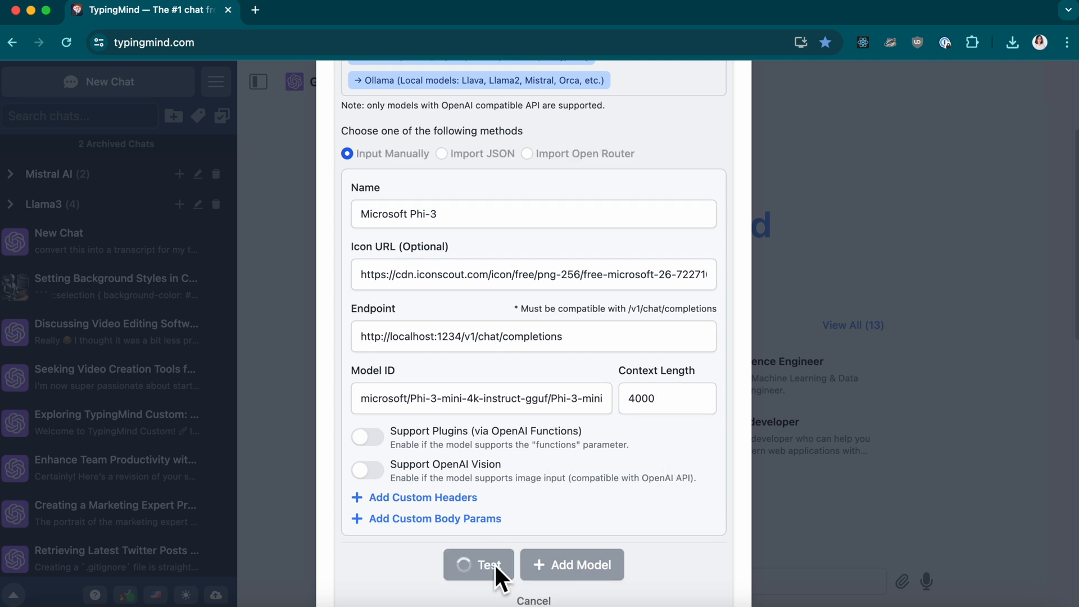
left_click(478, 564)
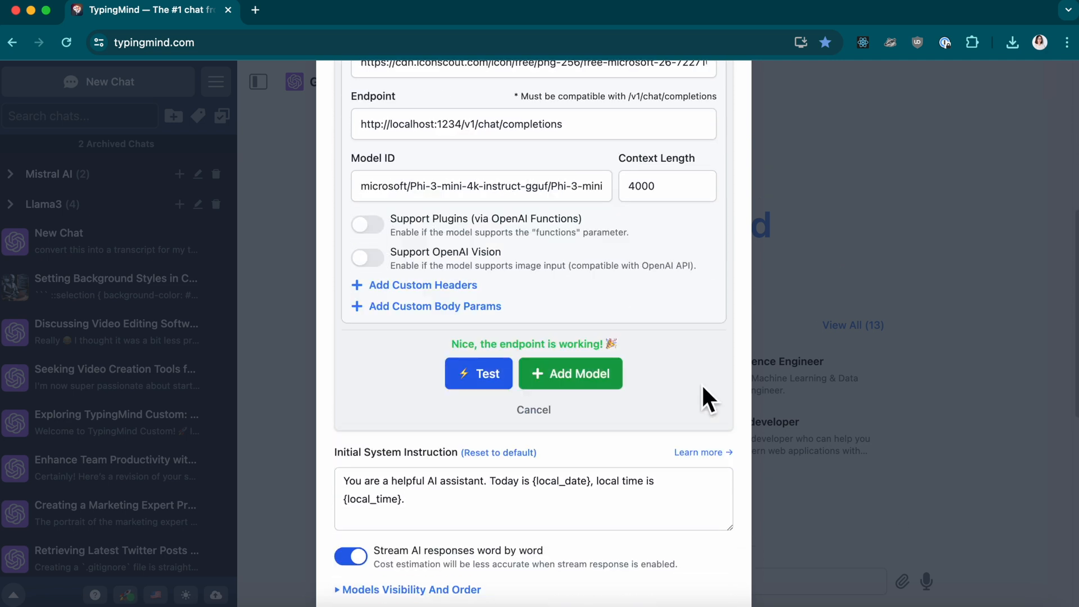
mouse_move(706, 372)
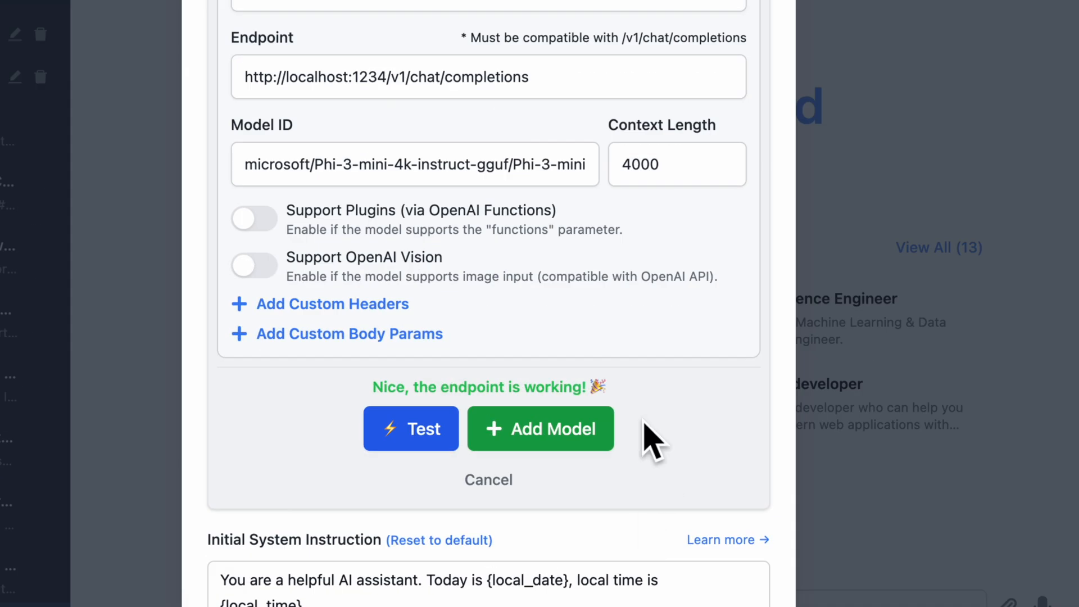
Step: Add the Microsoft Phi-3 model, select it for the chat and send the vector direction-ratios question
left_click(540, 428)
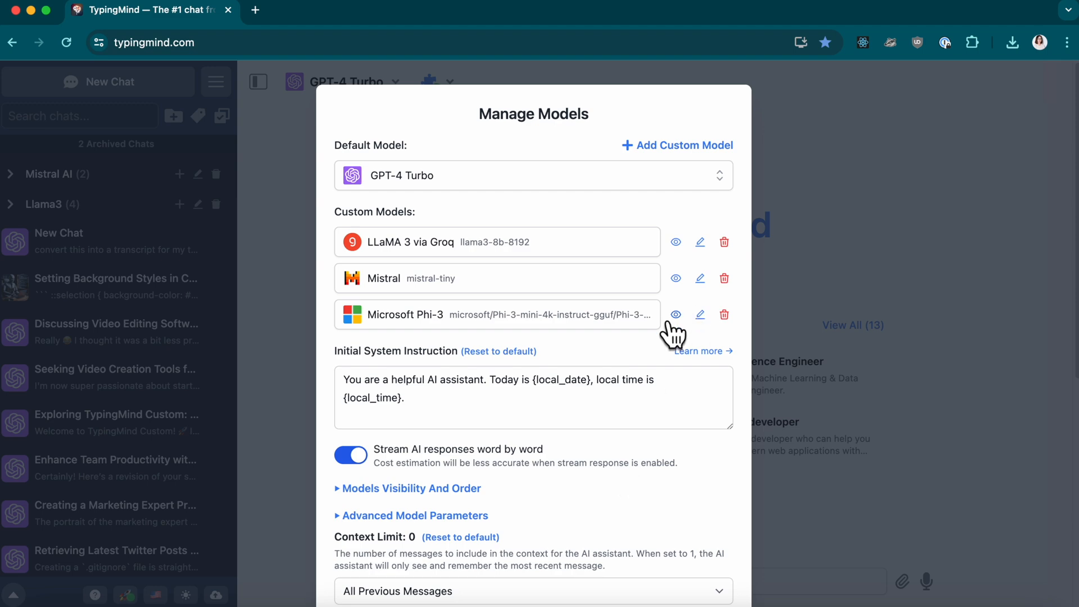
mouse_move(590, 326)
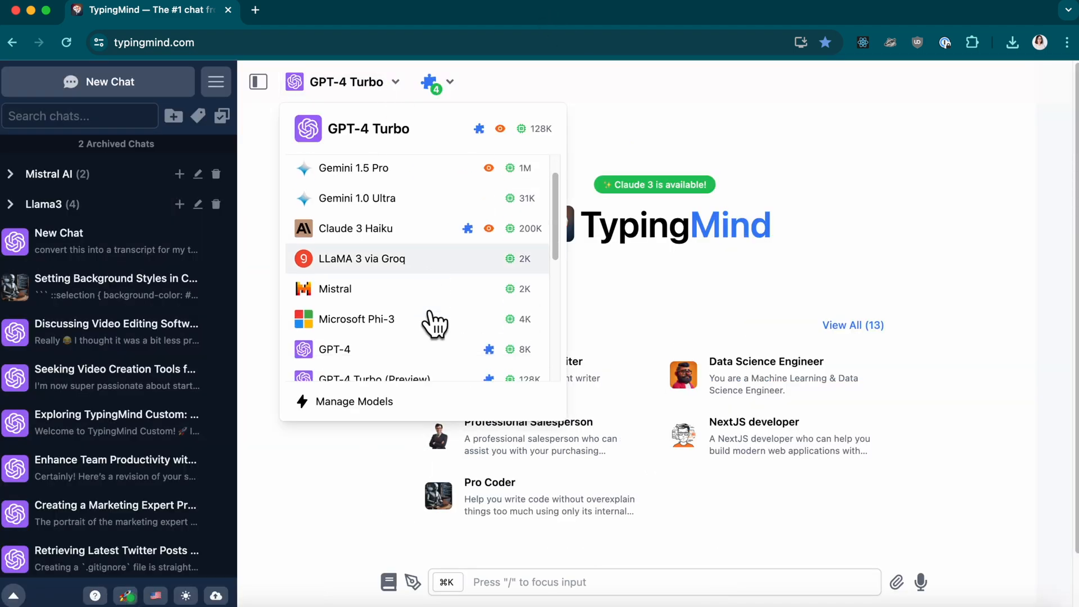
left_click(356, 318)
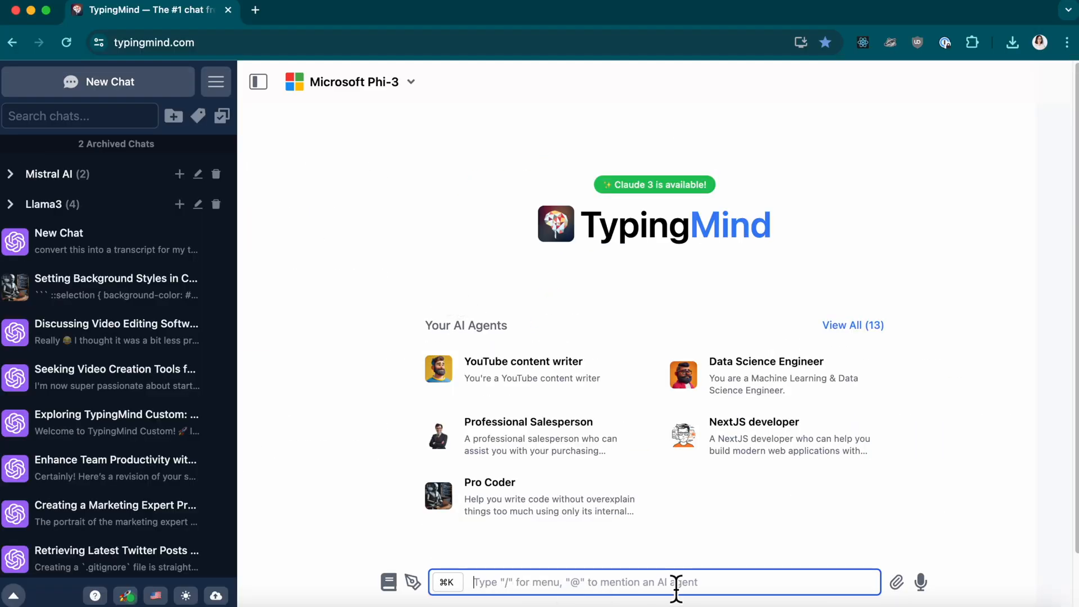
key("Return")
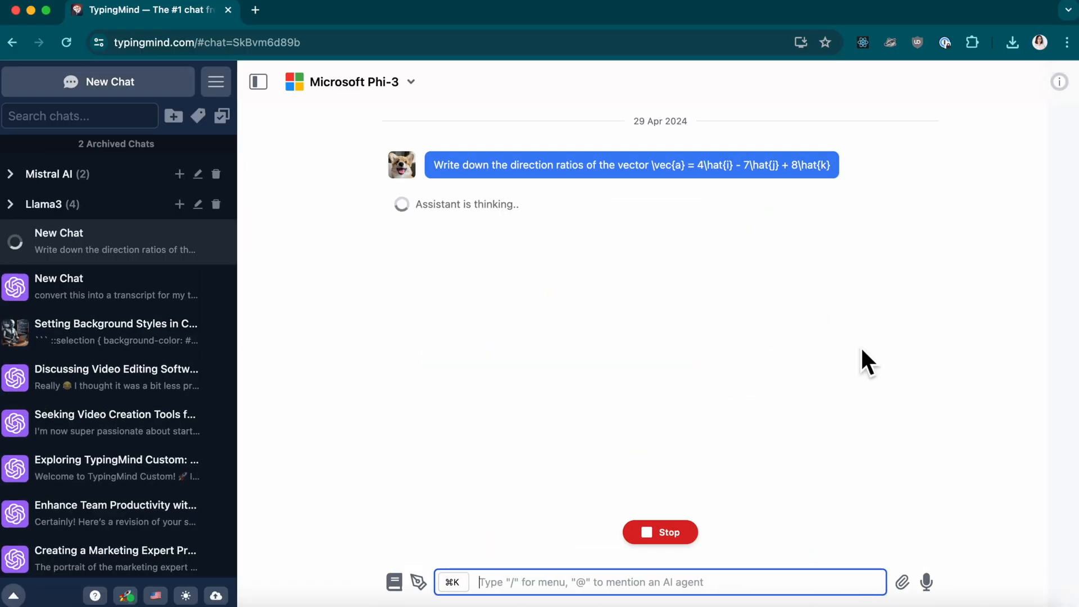
mouse_move(419, 514)
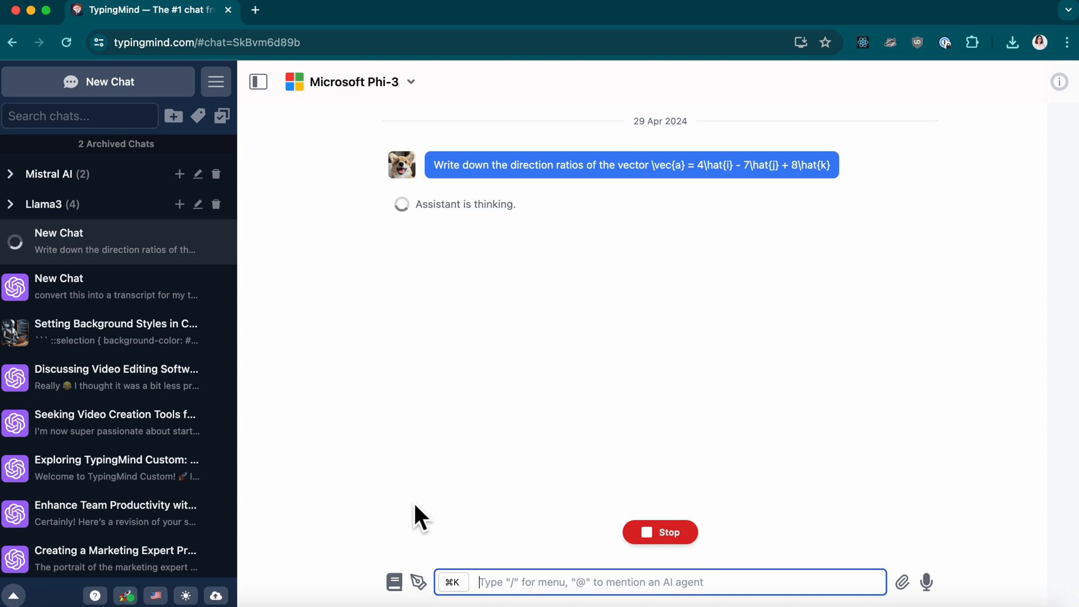